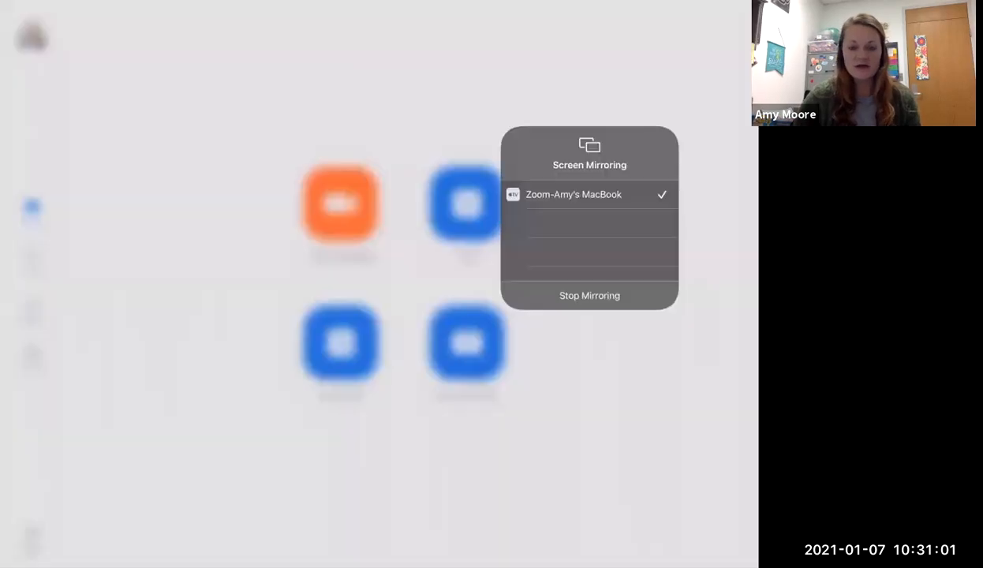
mouse_move(341, 139)
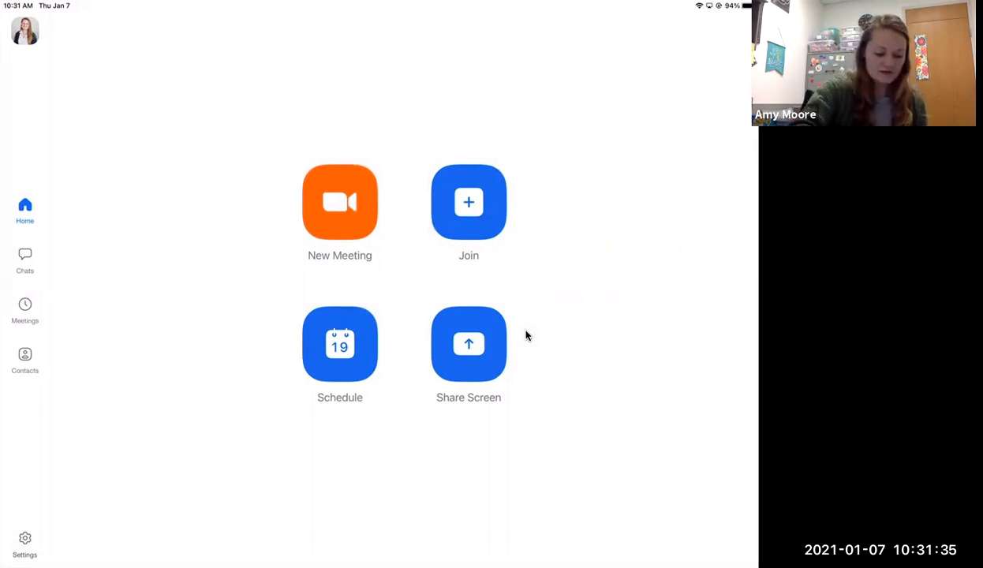
- View the Zoom app settings briefly and return to the home screen
left_click(25, 543)
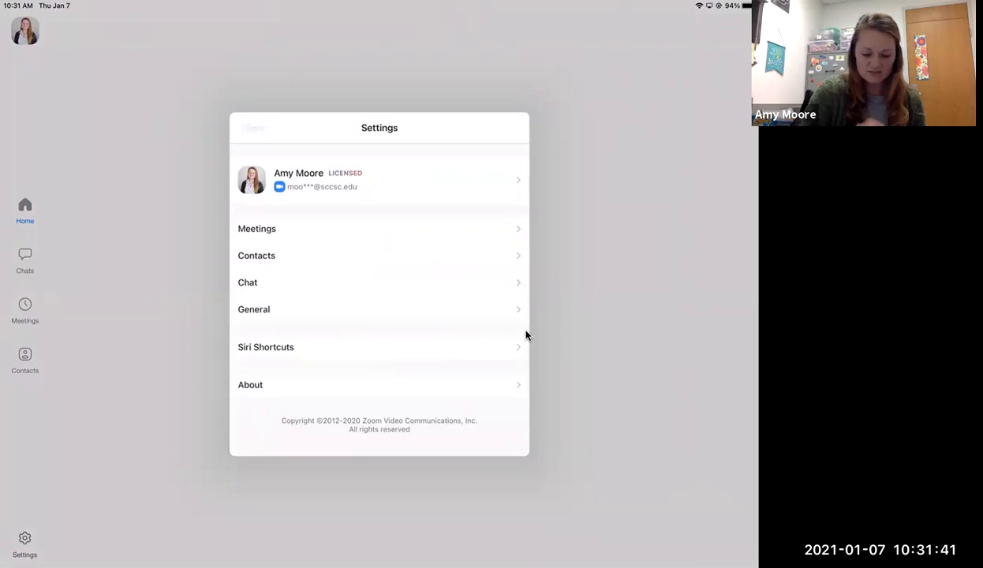
left_click(468, 202)
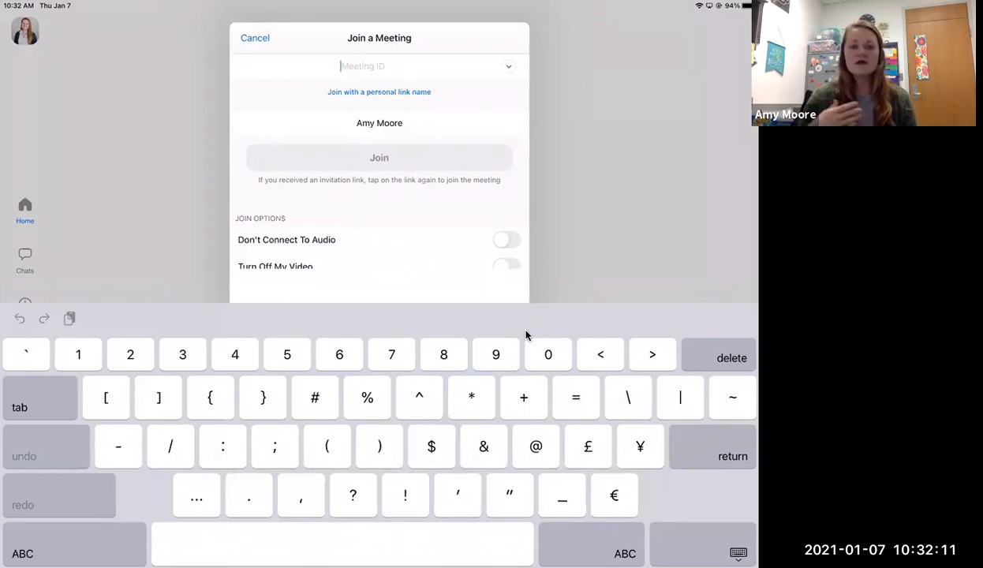
- Cancel the Join a Meeting form, reopen it, and cancel again without entering an ID
left_click(256, 38)
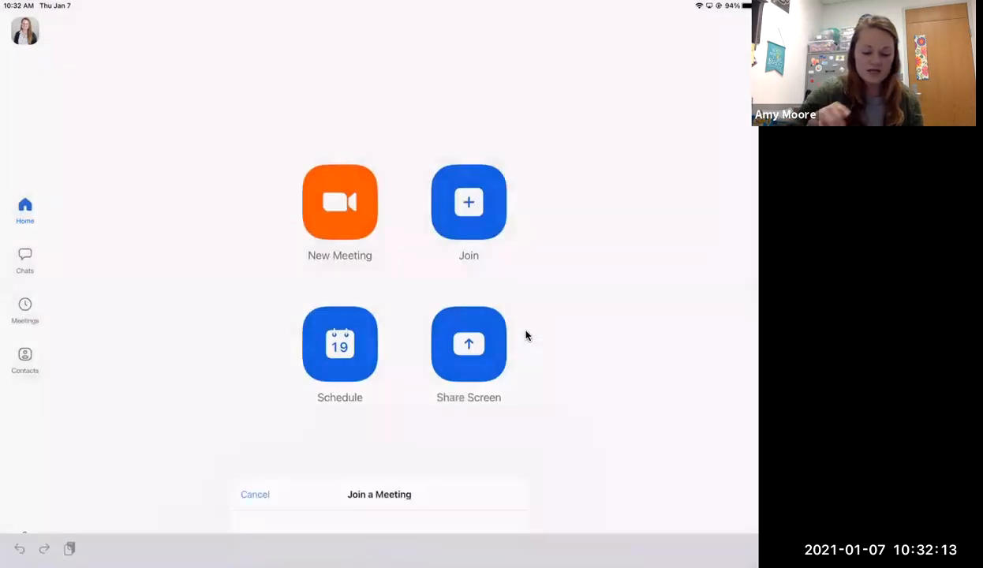
left_click(255, 495)
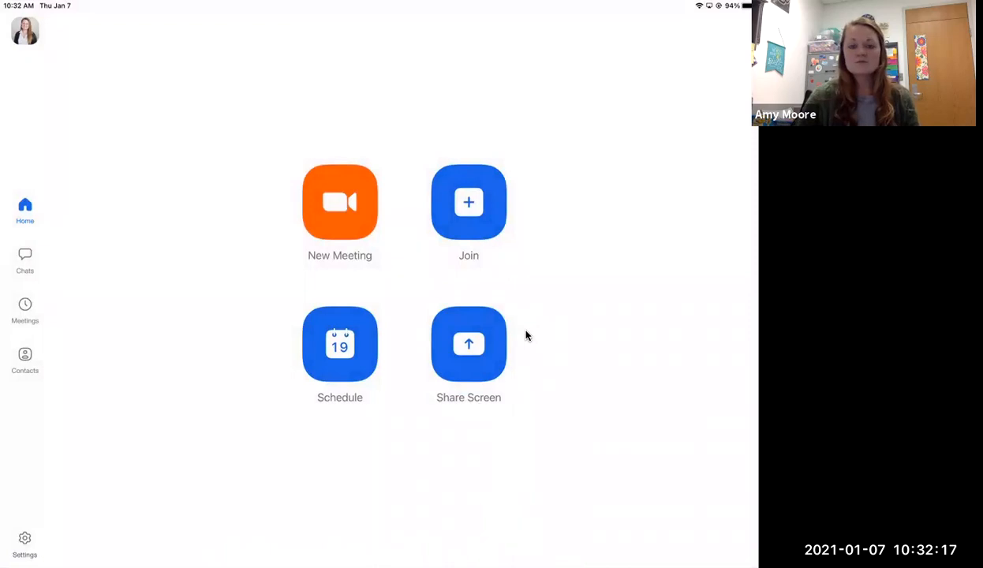
left_click(468, 202)
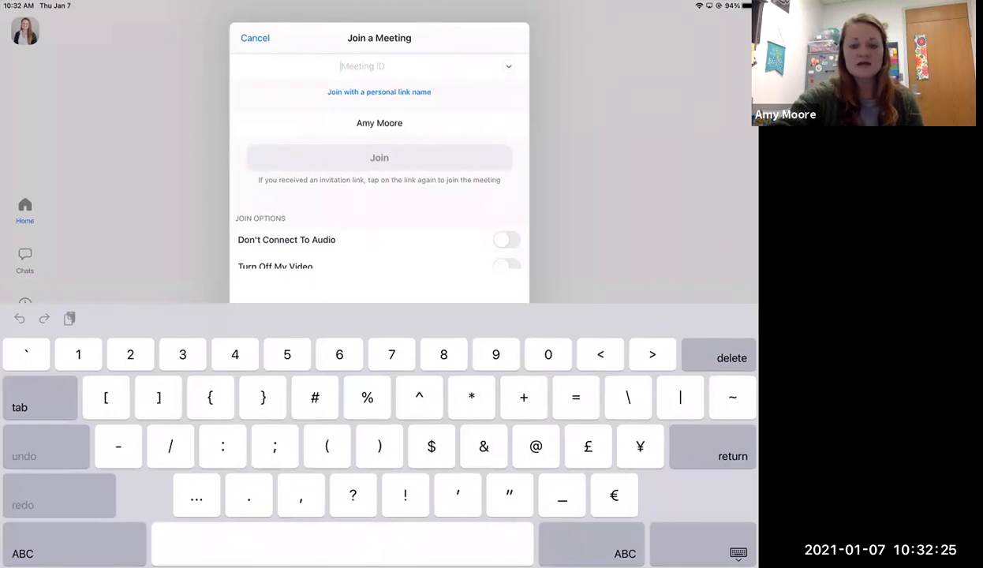
mouse_move(374, 192)
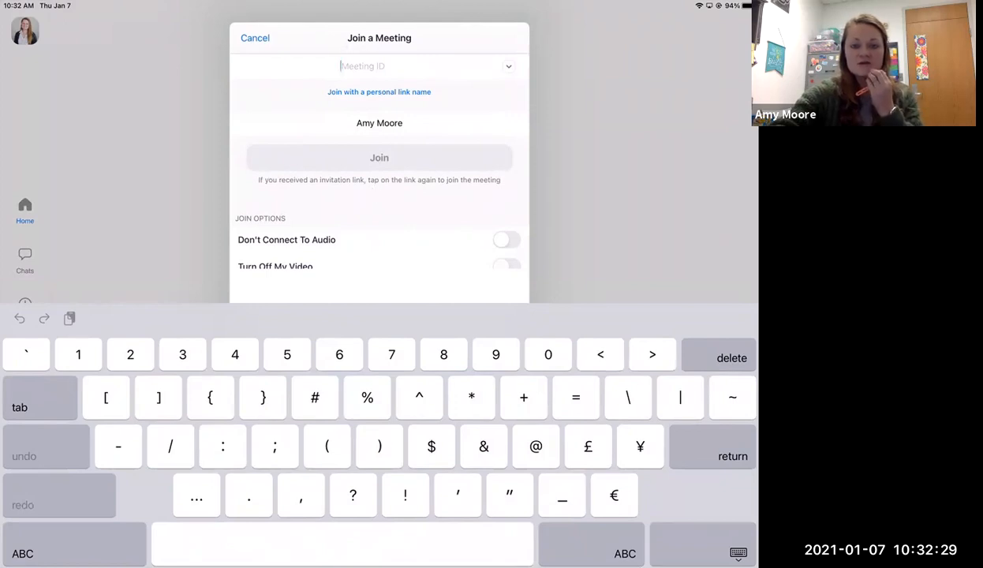
mouse_move(540, 52)
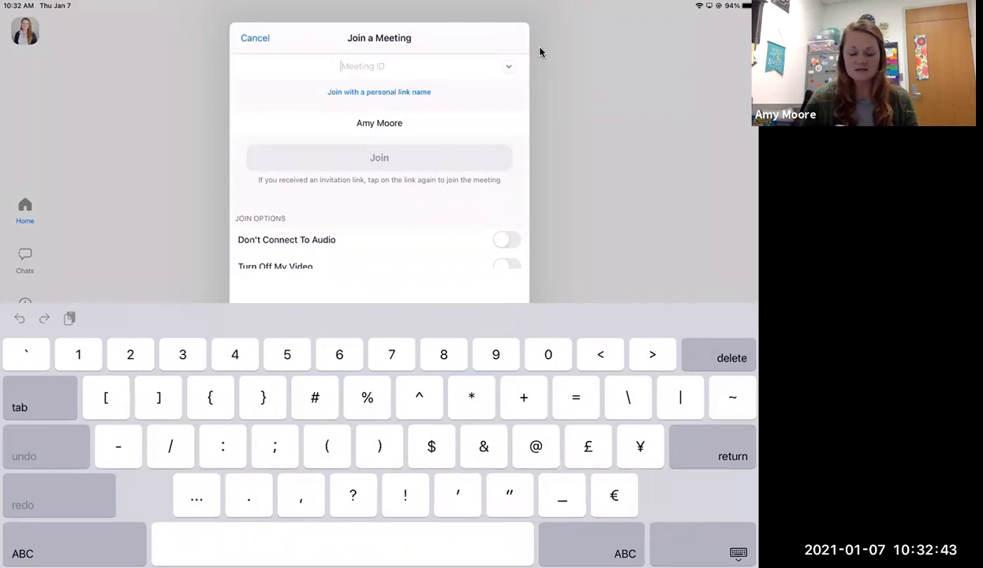
left_click(256, 38)
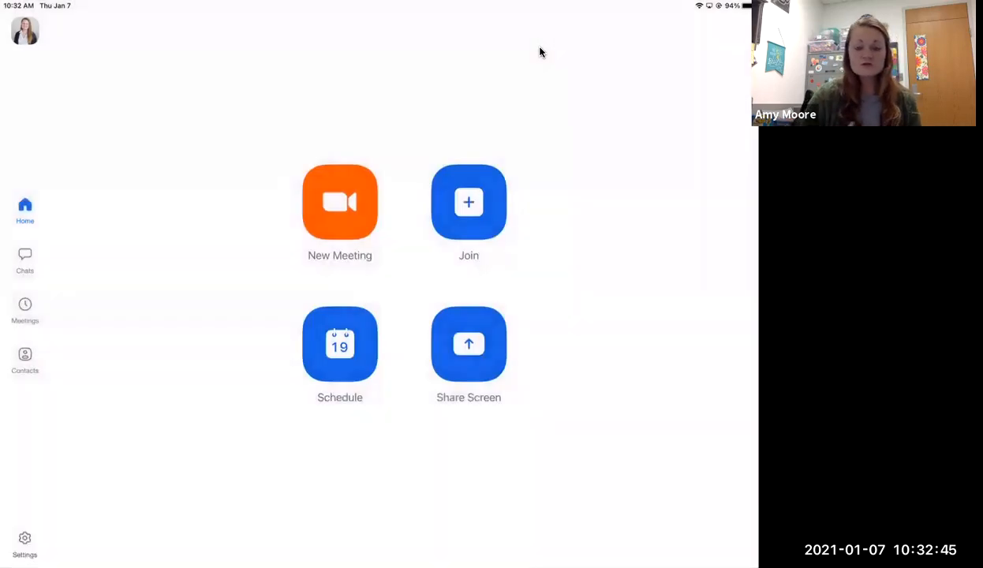
- Start a new Zoom meeting from the home screen's New Meeting option
left_click(339, 202)
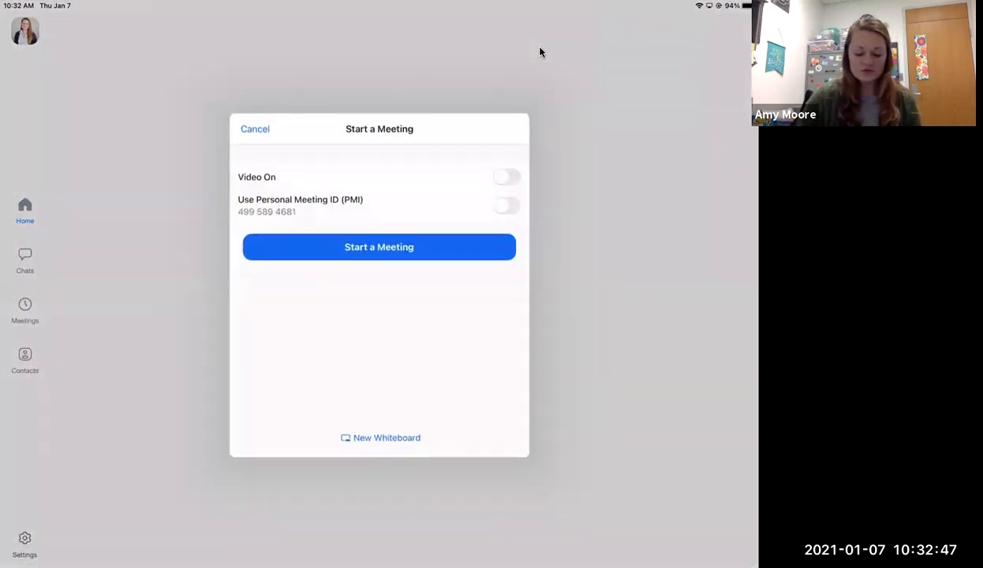
left_click(379, 246)
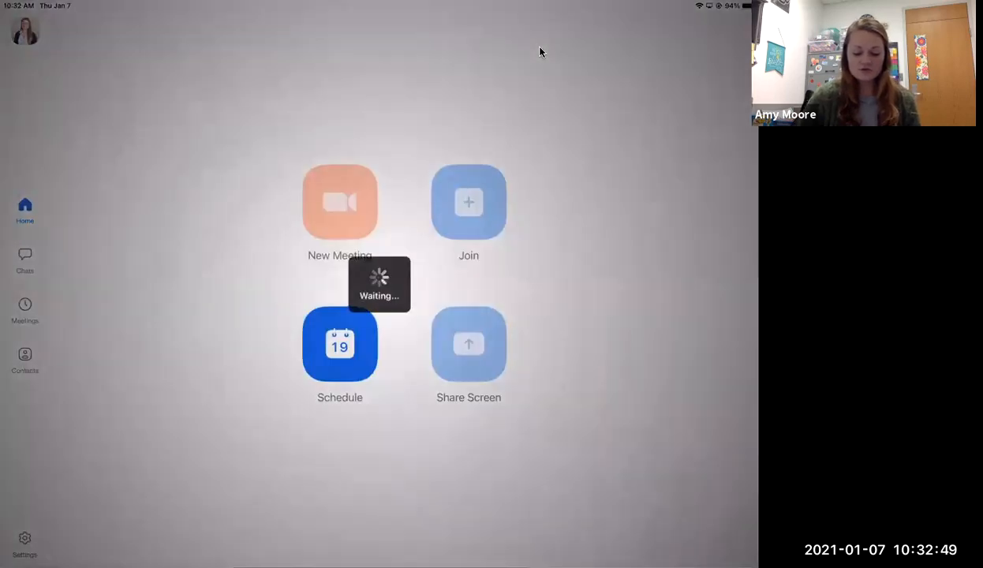
left_click(339, 202)
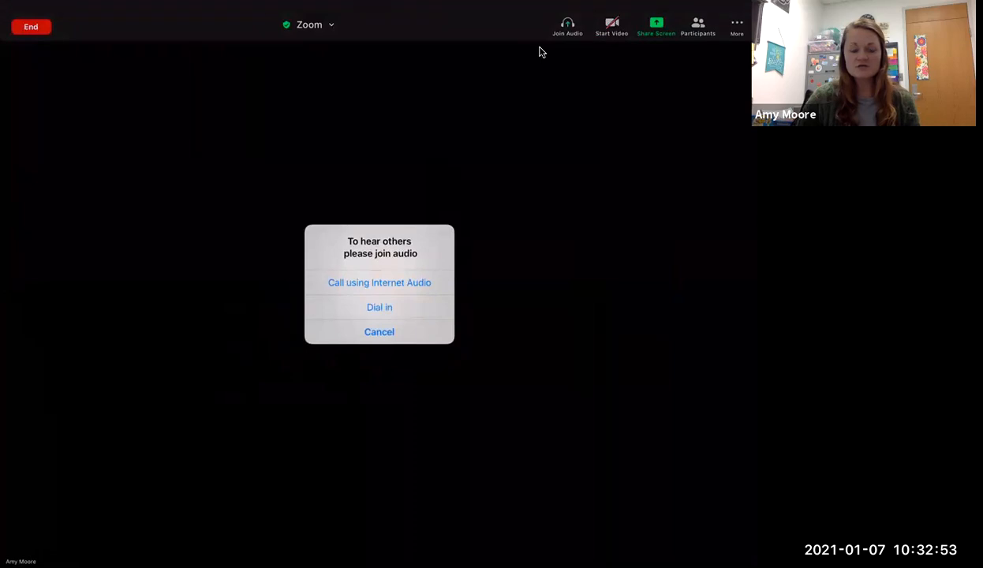
- Connect audio over the internet and toggle the microphone several times, ending muted
left_click(379, 282)
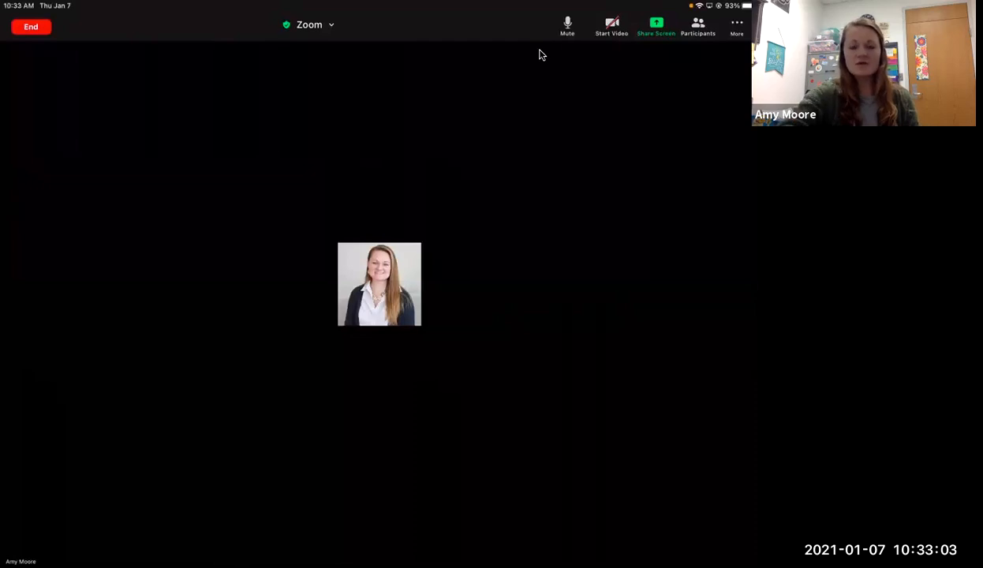
mouse_move(401, 257)
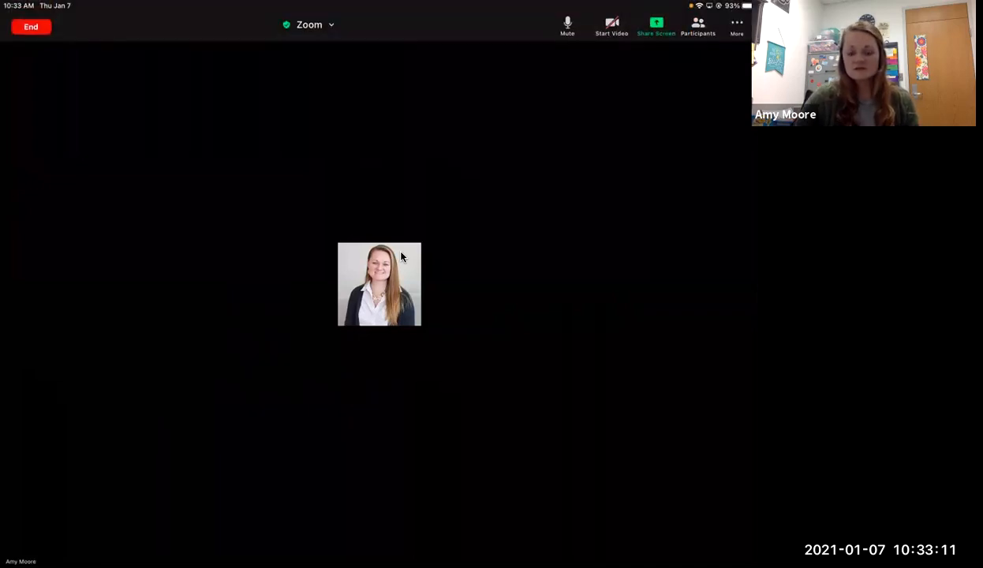
left_click(568, 25)
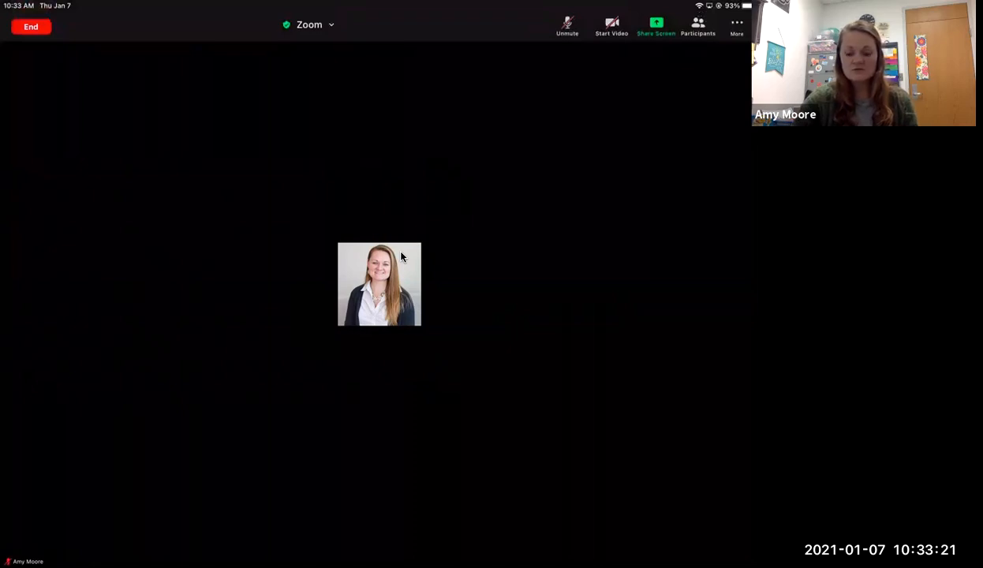
left_click(569, 25)
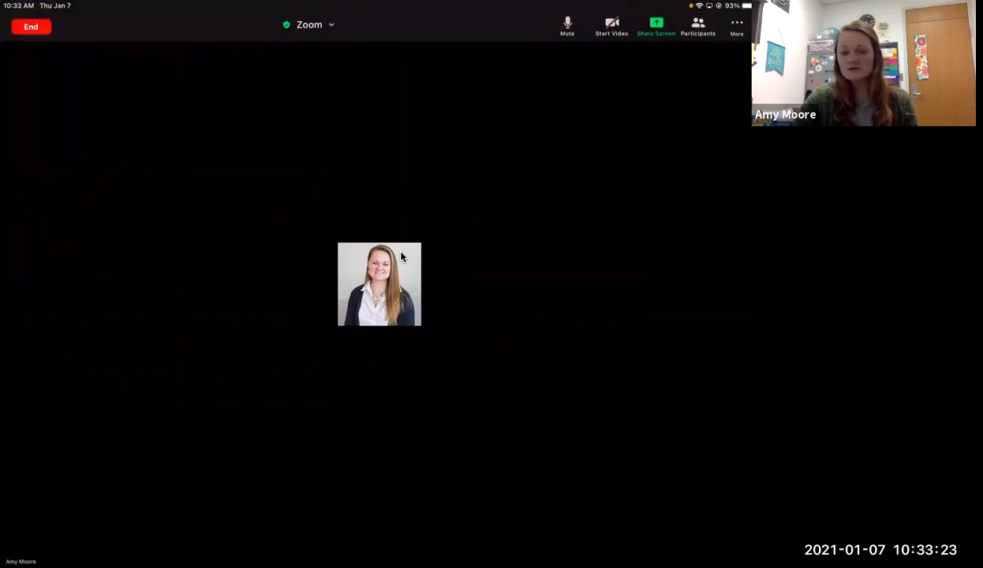
left_click(568, 23)
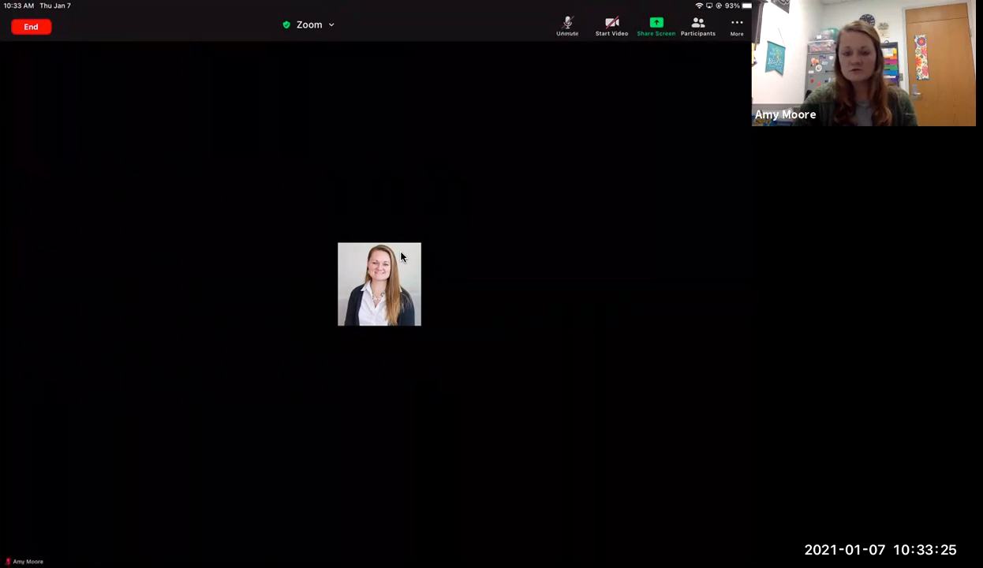
left_click(568, 25)
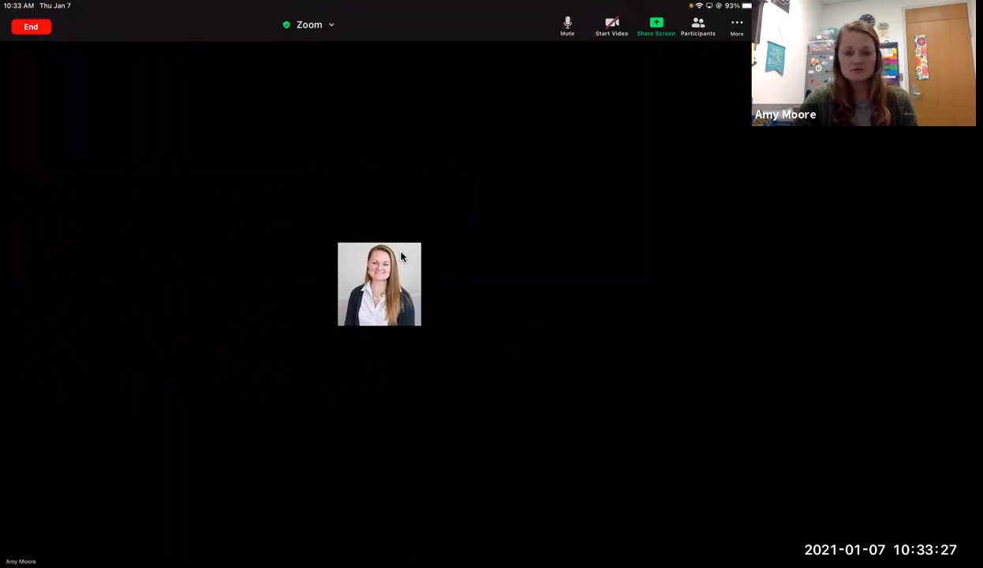
left_click(568, 25)
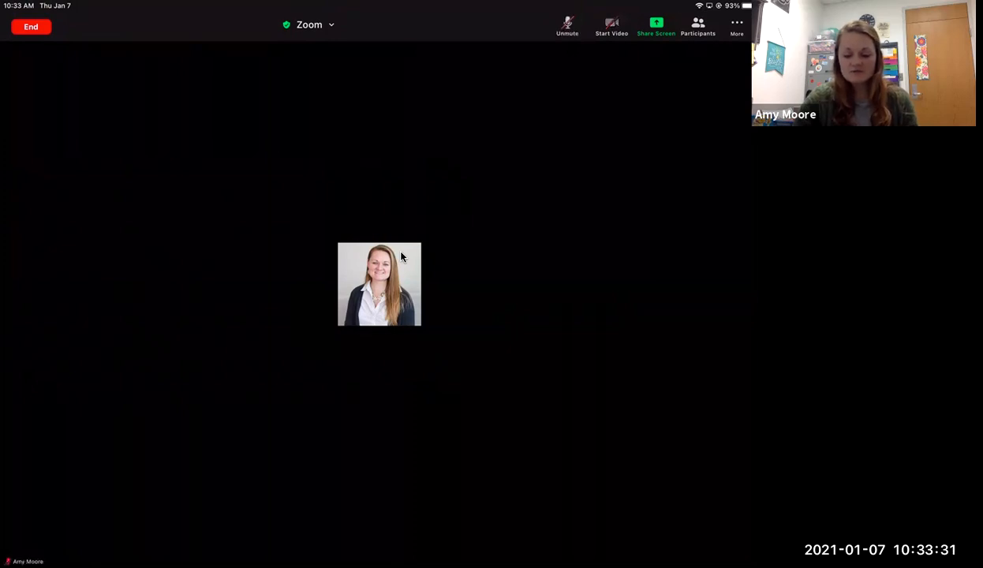
left_click(613, 25)
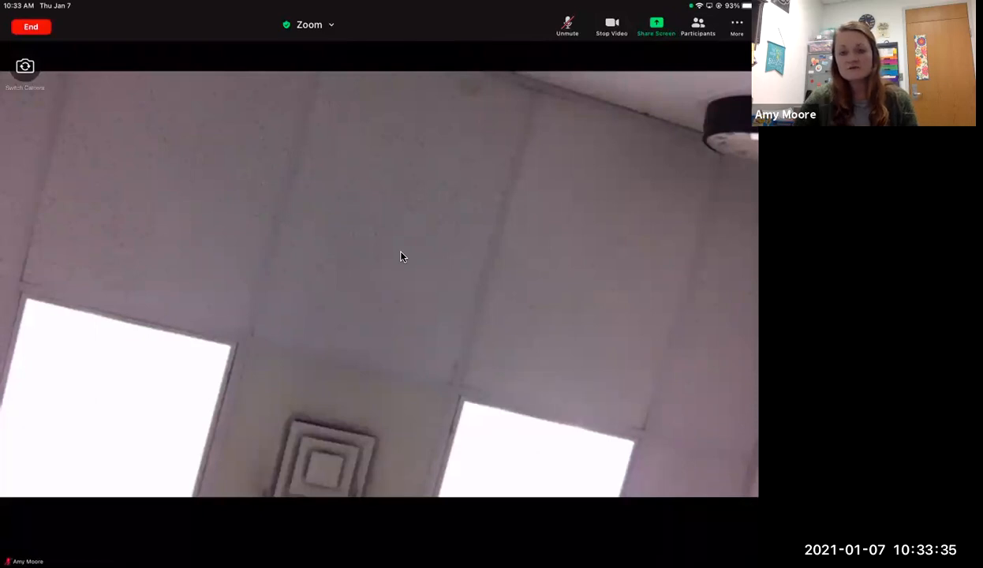
left_click(613, 26)
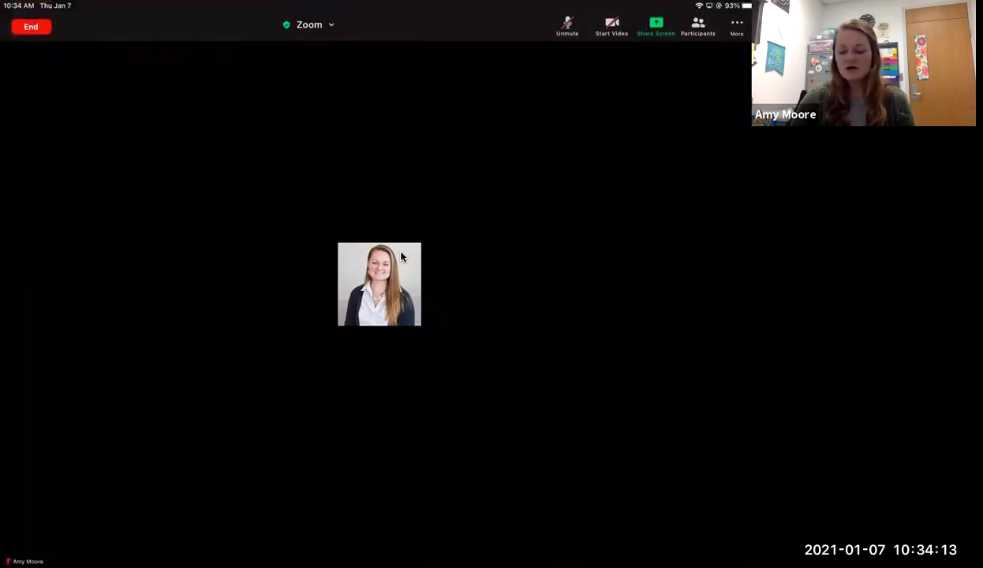
- Show the meeting's More menu listing Chat, Meeting Settings and Virtual Background
left_click(656, 25)
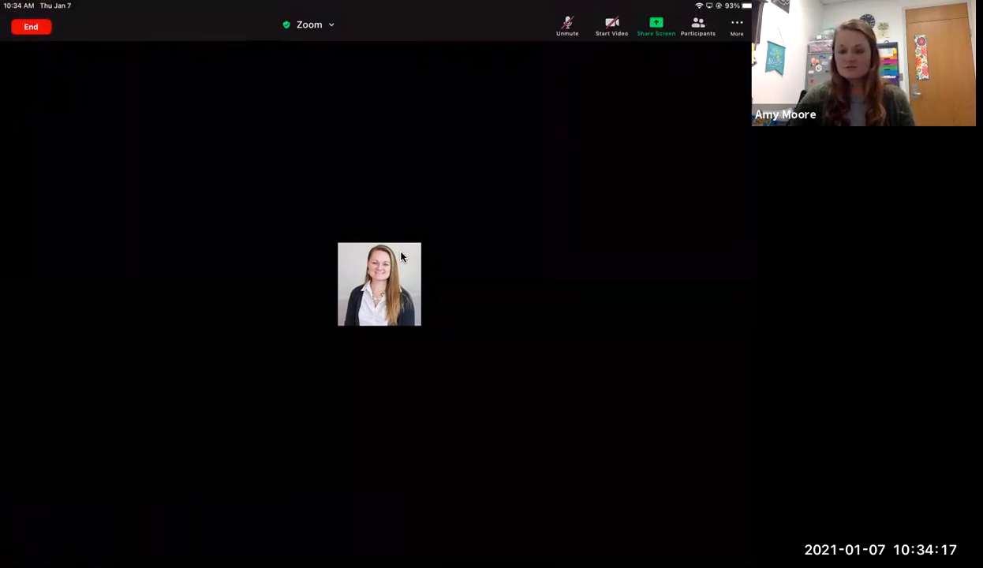
left_click(736, 25)
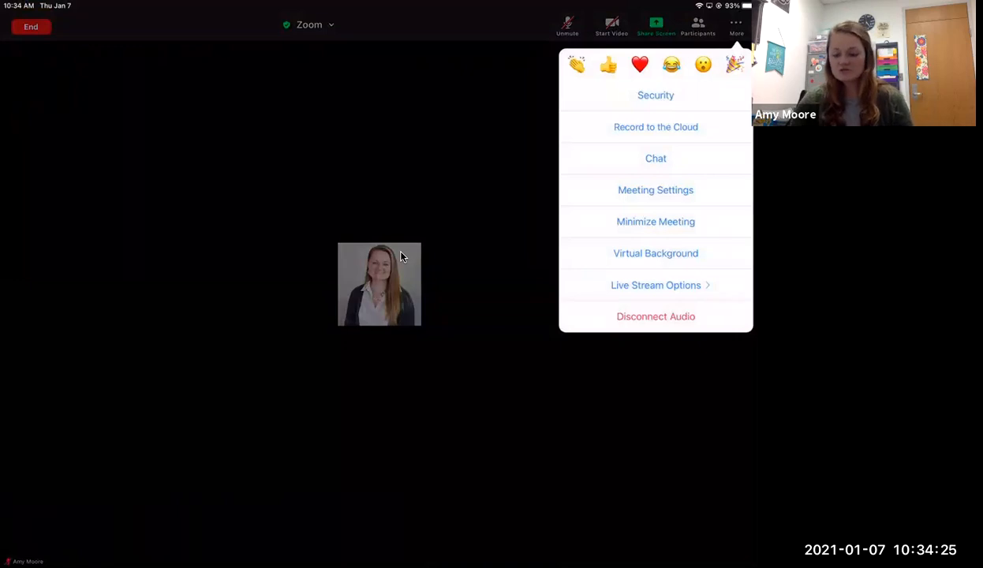
- View the empty meeting chat addressed to everyone, then return to the meeting view
left_click(657, 158)
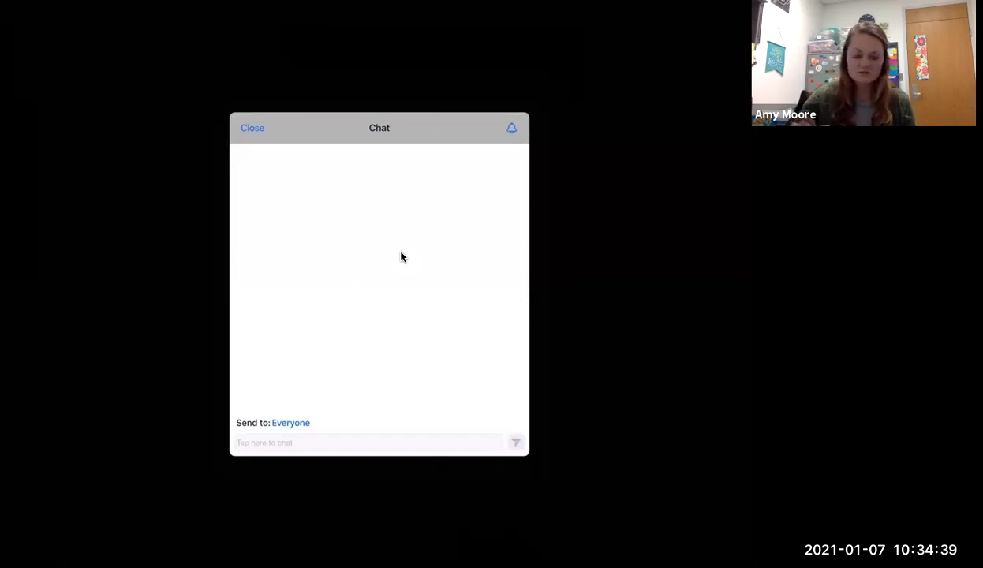
left_click(253, 128)
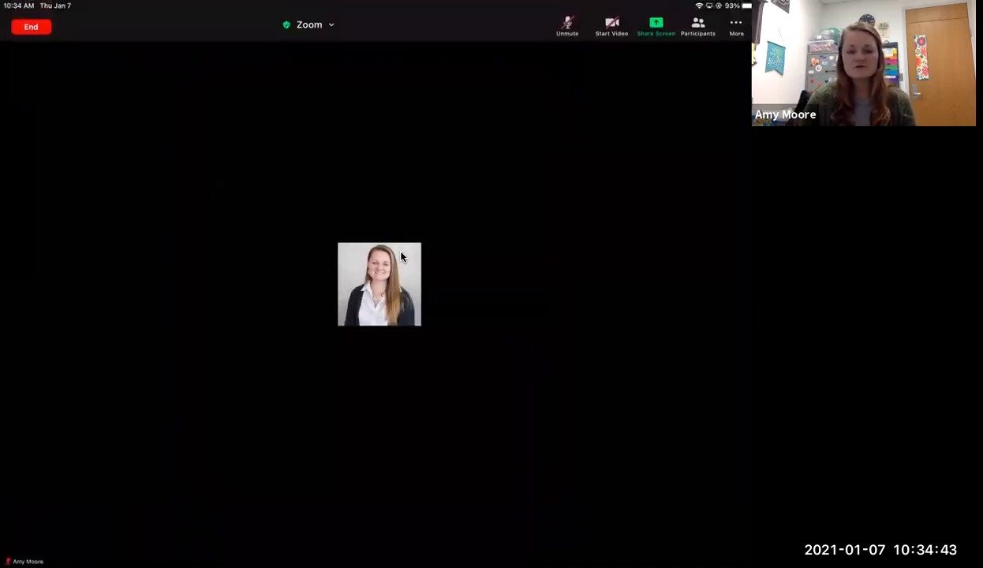